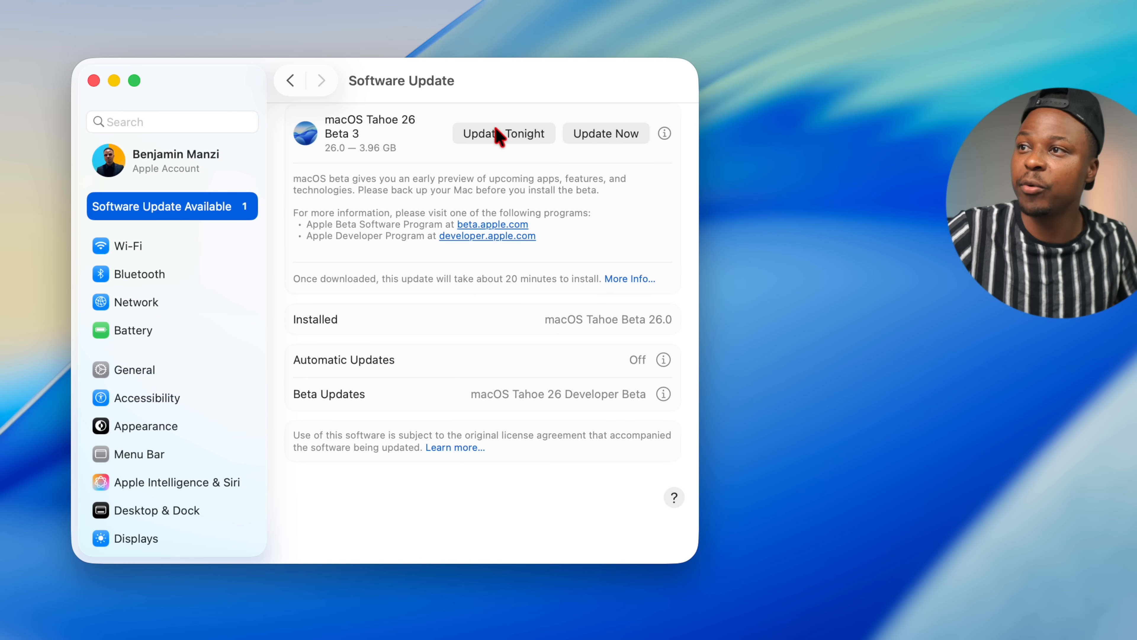
{"action": "mouse_move", "coordinate": [378, 165]}
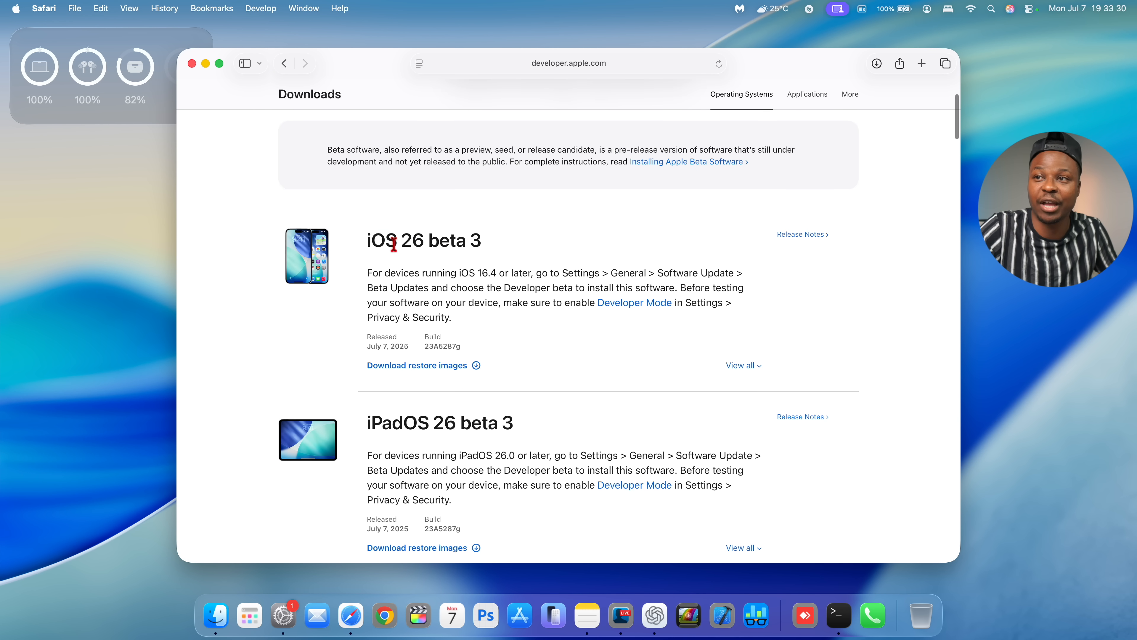
Step: Review the Software Update pane, then hide System Settings to show the desktop
{"action": "scroll", "scroll_direction": "down", "scroll_amount": 3}
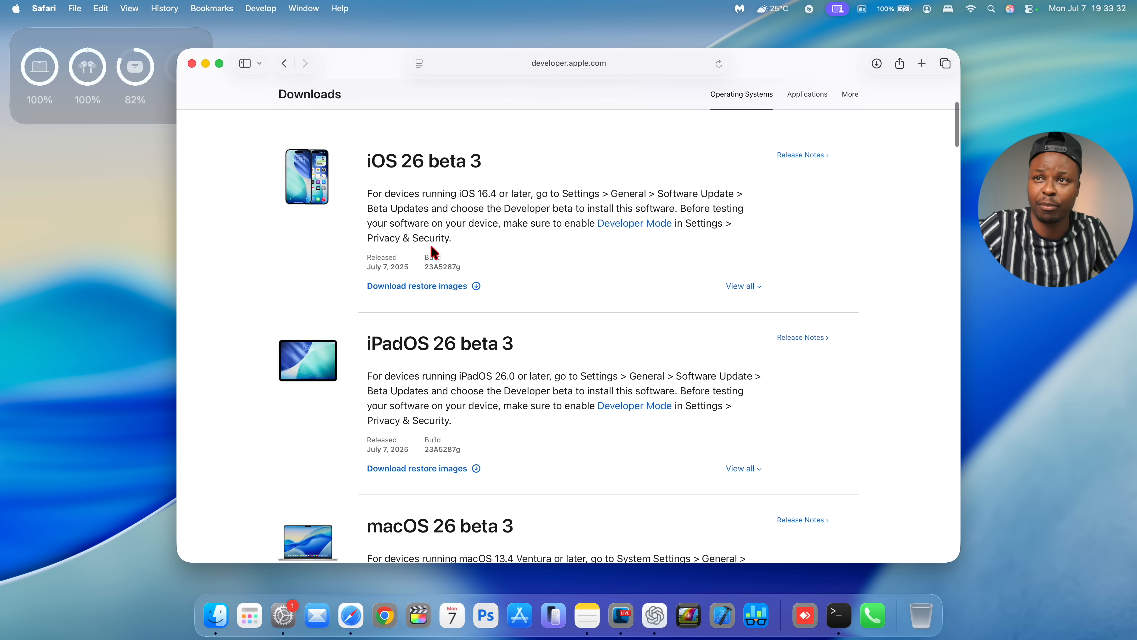
{"action": "scroll", "scroll_direction": "down", "scroll_amount": 3}
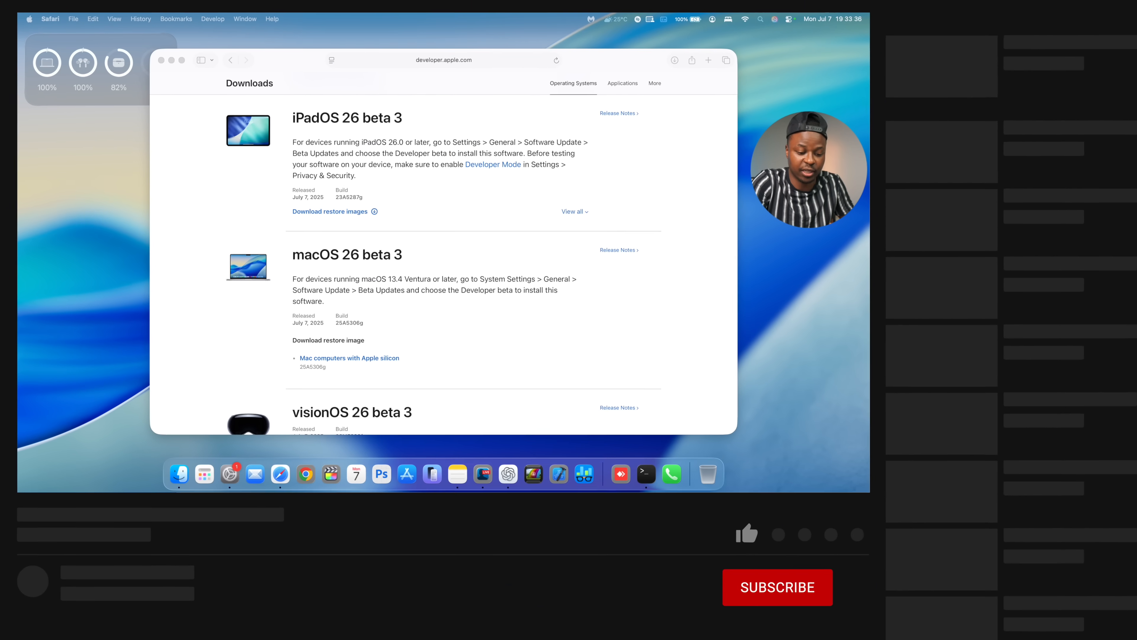
{"action": "left_click", "coordinate": [776, 588]}
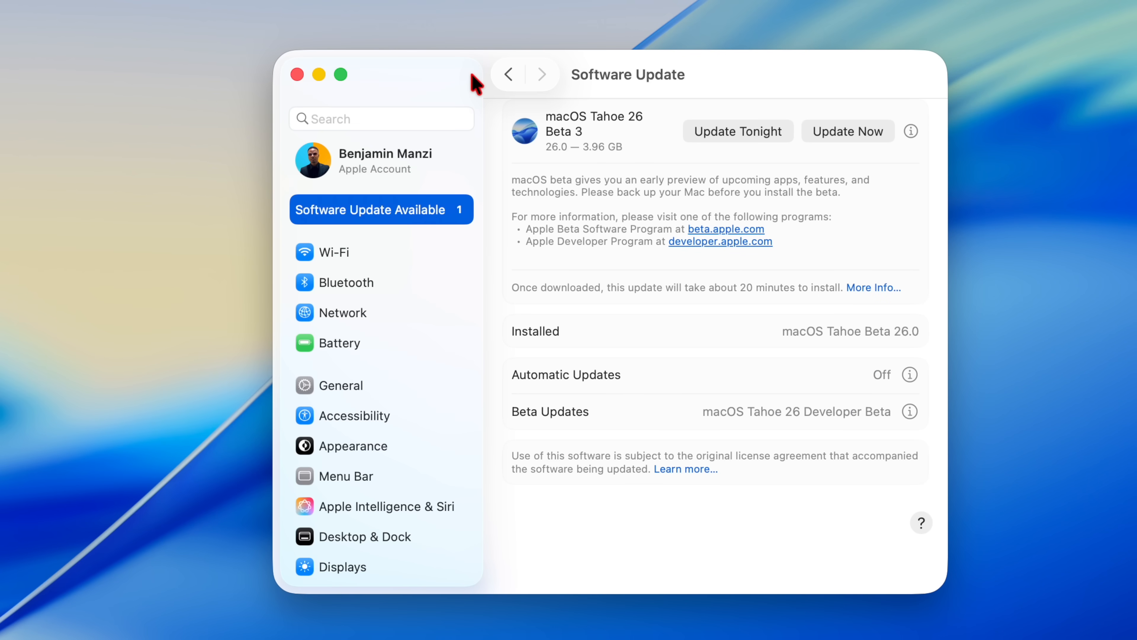
{"action": "mouse_move", "coordinate": [500, 150]}
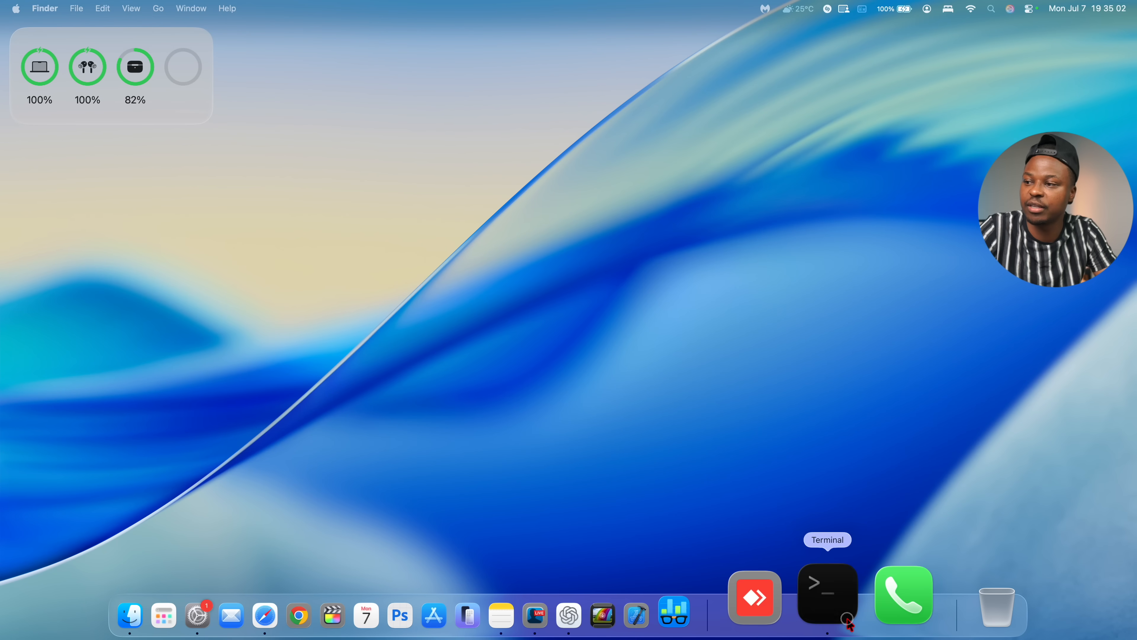
Step: Launch Terminal from the Dock to run the Intel-app location check
{"action": "left_click", "coordinate": [827, 595]}
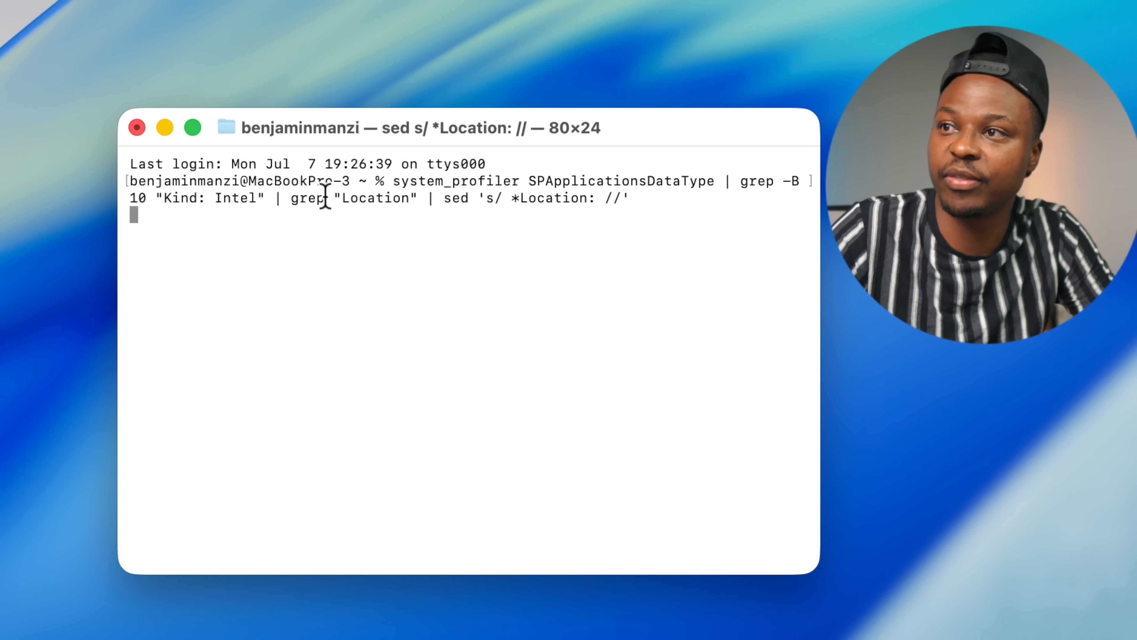
{"action": "mouse_move", "coordinate": [437, 274]}
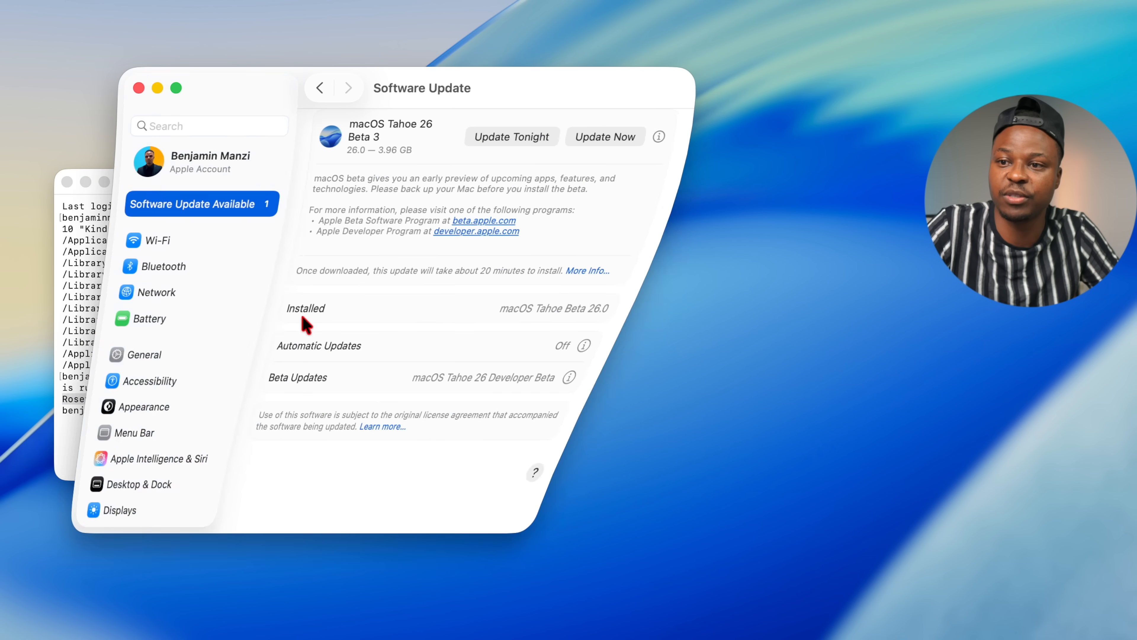
{"action": "left_click", "coordinate": [174, 355]}
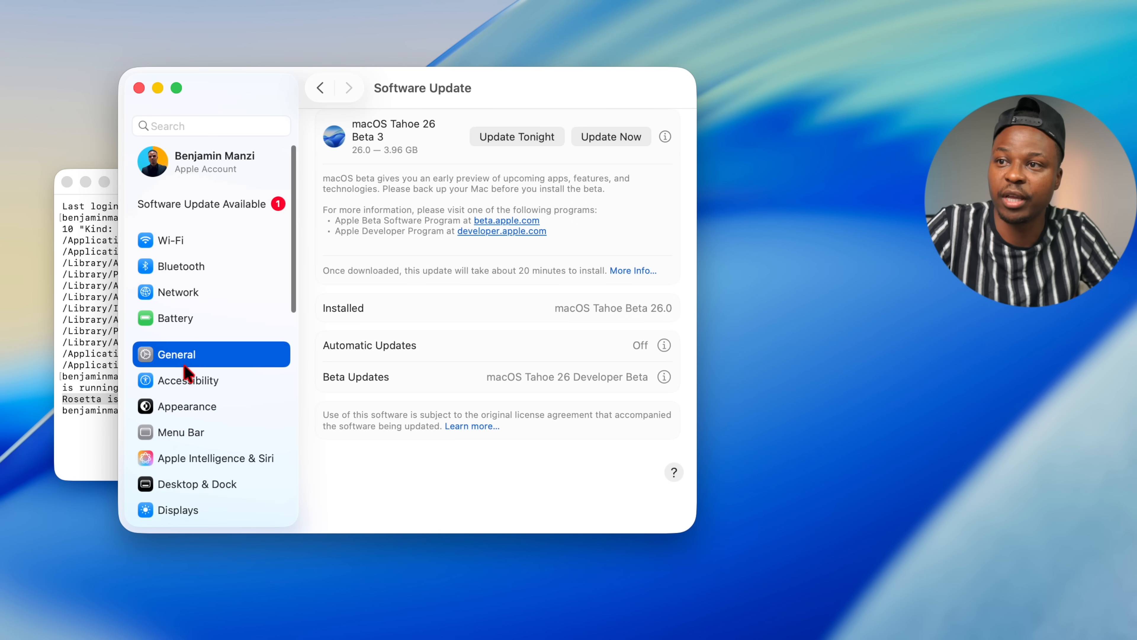
{"action": "mouse_move", "coordinate": [482, 306]}
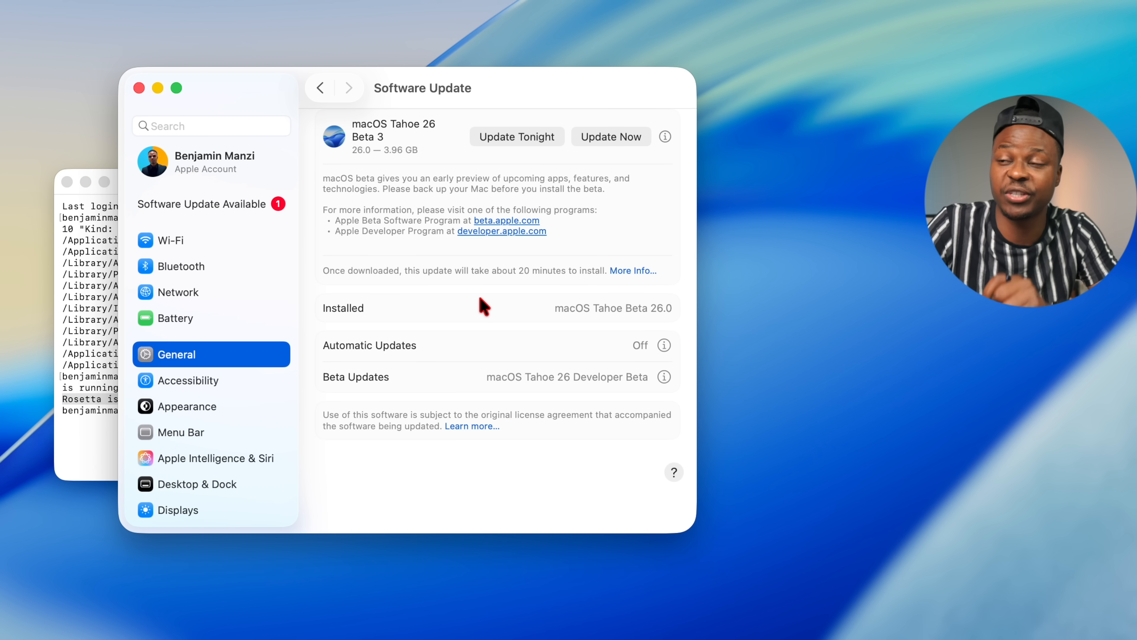